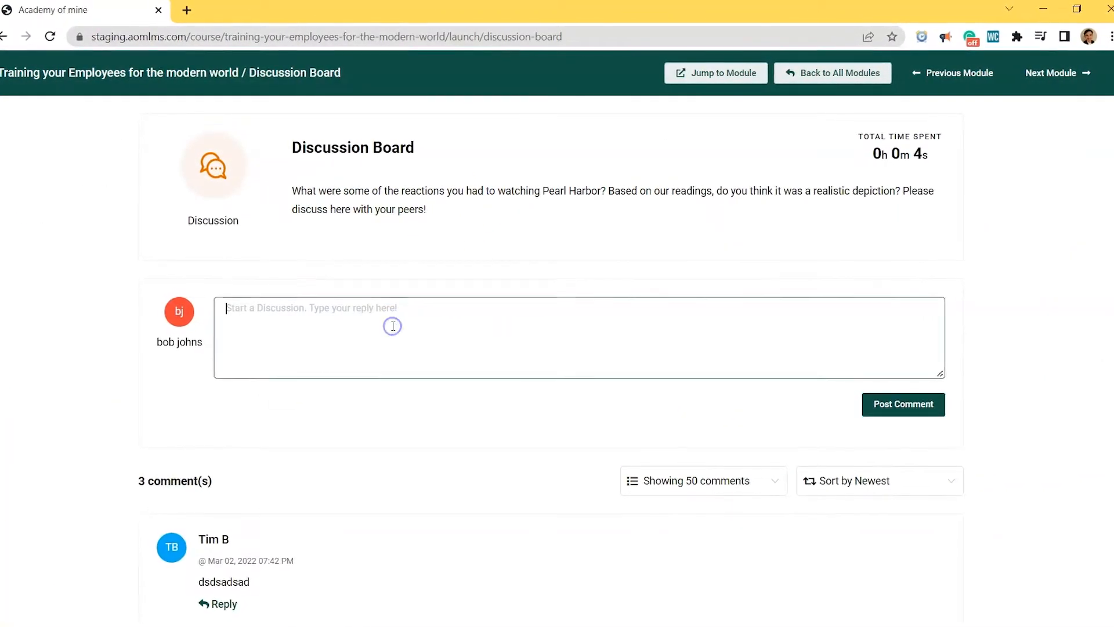
Step: Begin a reply to the Pearl Harbor discussion, typing 'When I first s'
text(When I first s)
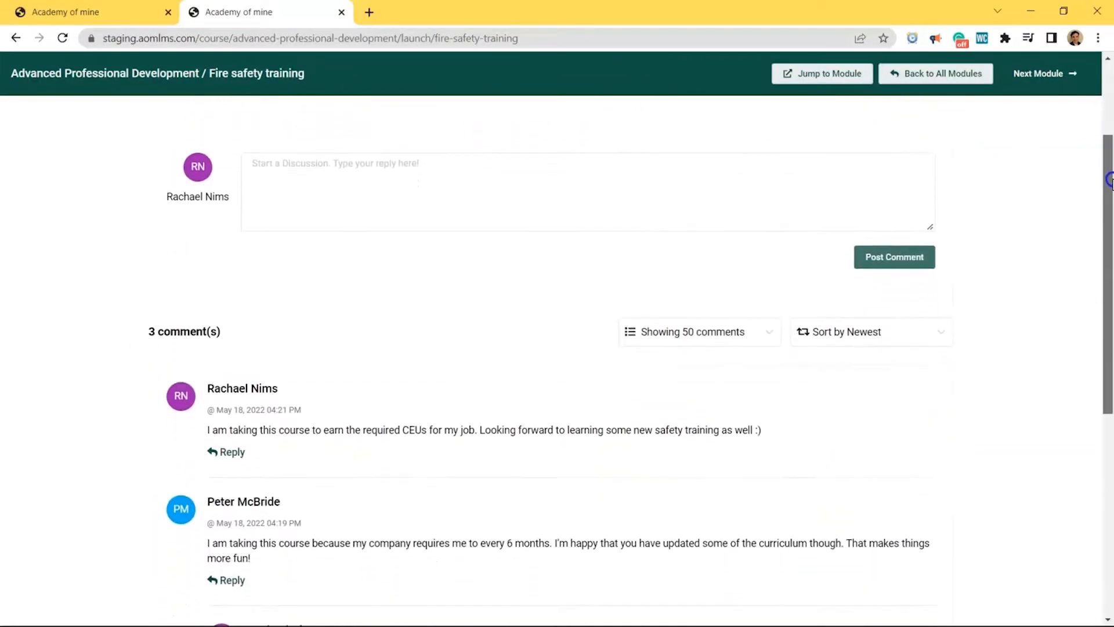
Step: Scroll through the learners' comments on the Fire safety training discussion
scroll(down, 3)
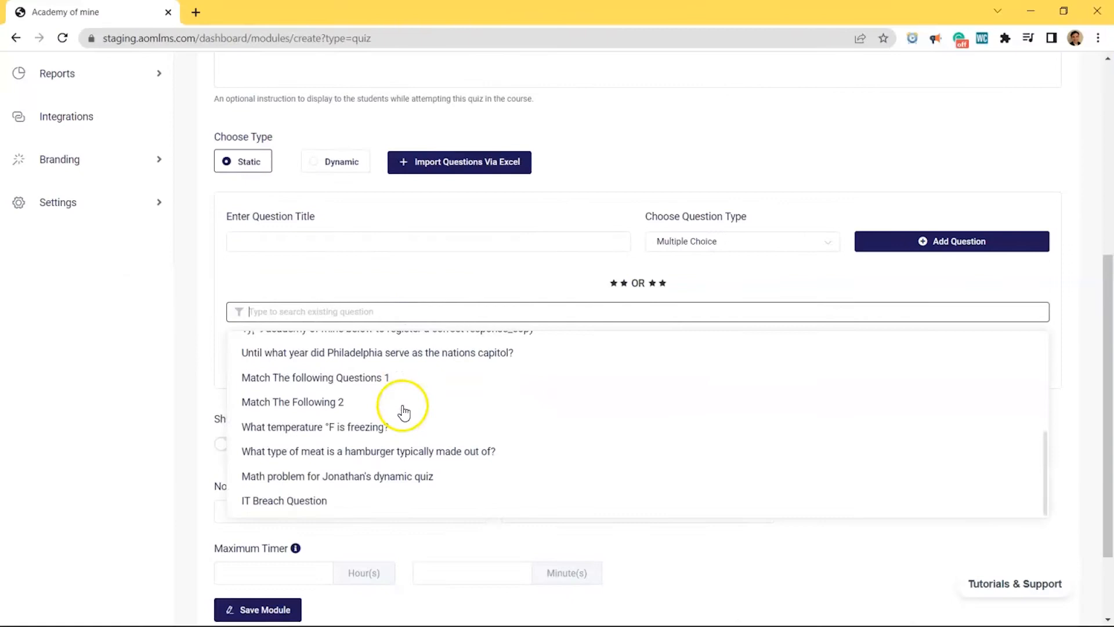
mouse_move(366, 476)
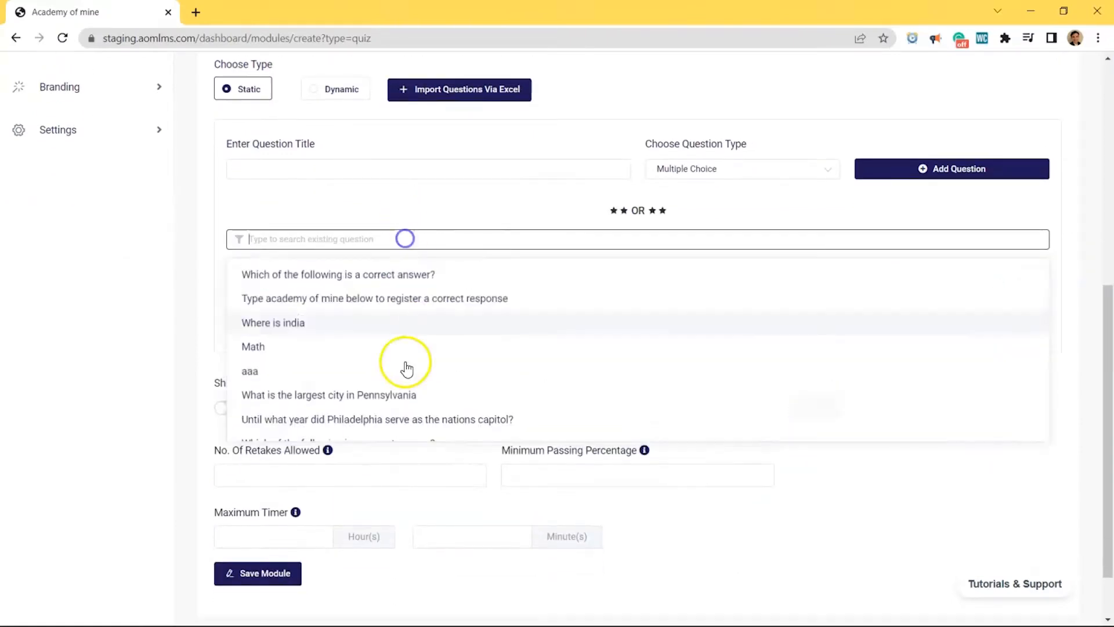
Step: Browse the quiz's existing questions, then open the HTML module's Add New Block menu
scroll(down, 3)
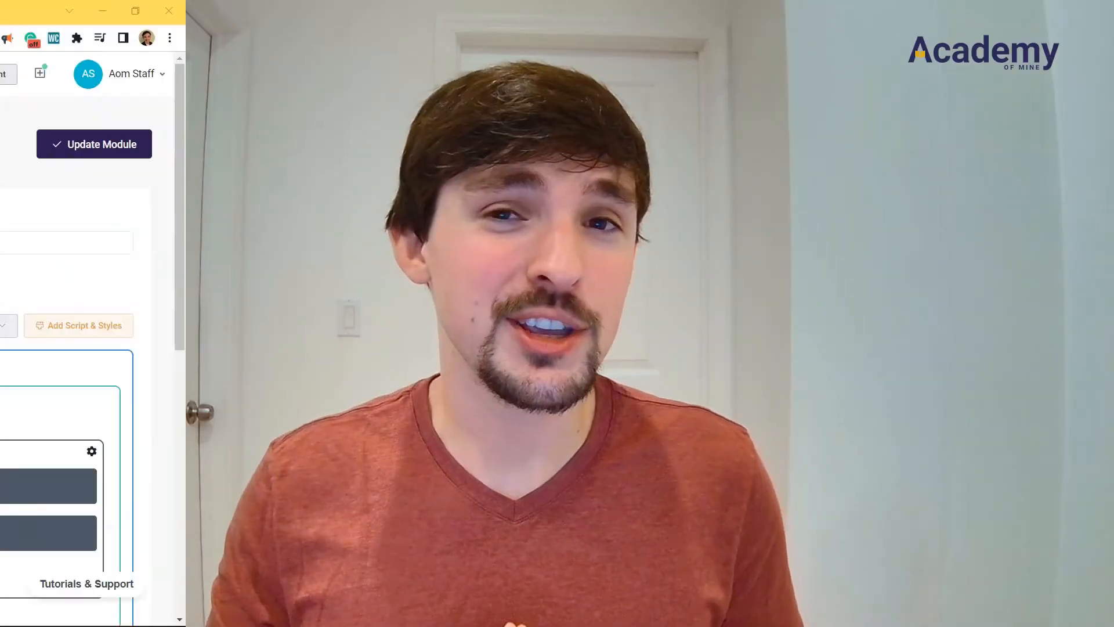
click(637, 215)
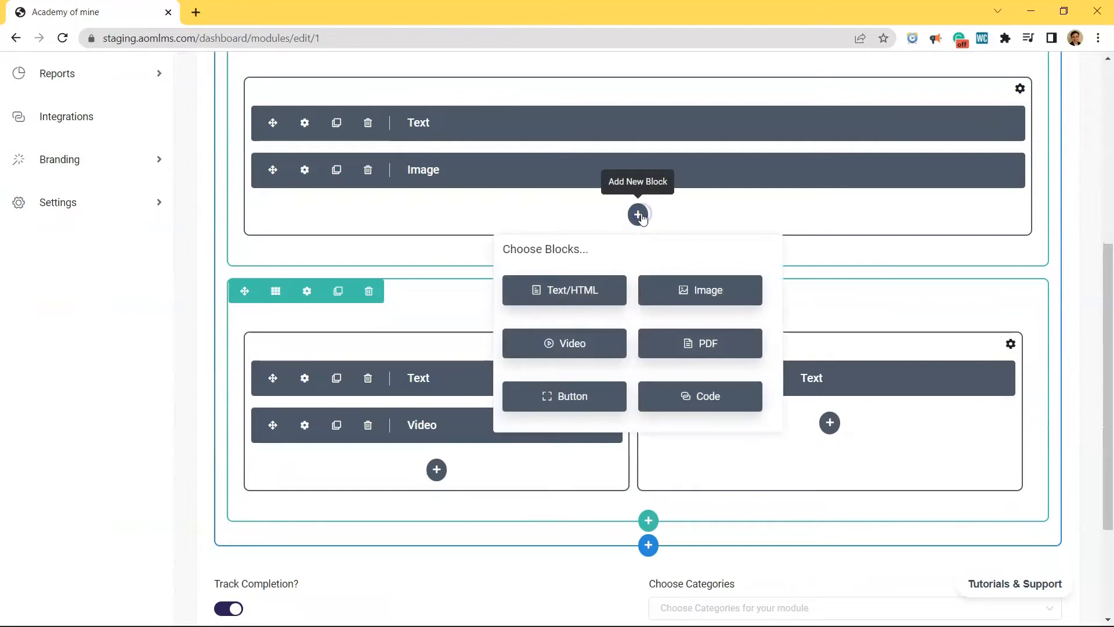